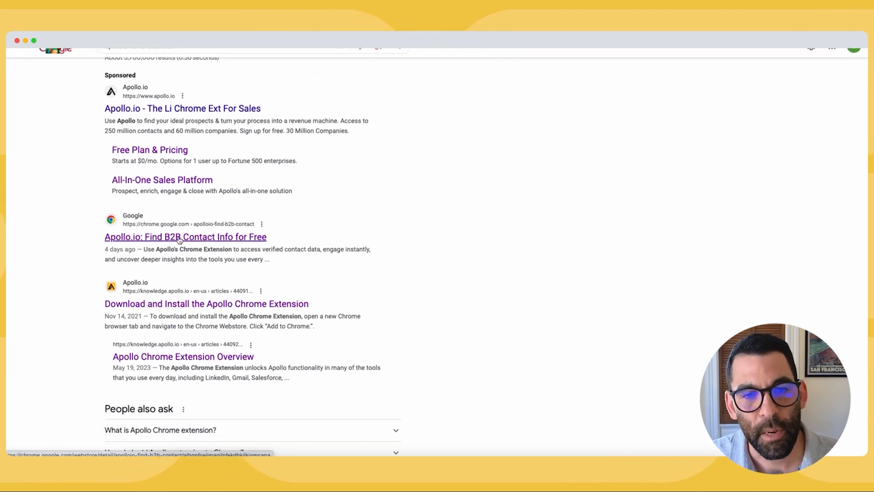
# Add the 'Apollo.io: Find B2B Contact Info for Free' extension to Chrome from its Web Store listing.
pyautogui.click(185, 236)
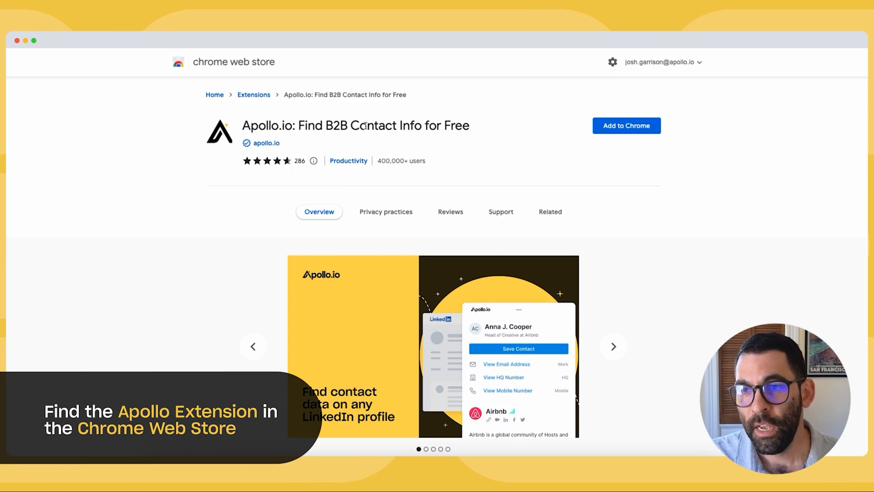
pyautogui.click(626, 126)
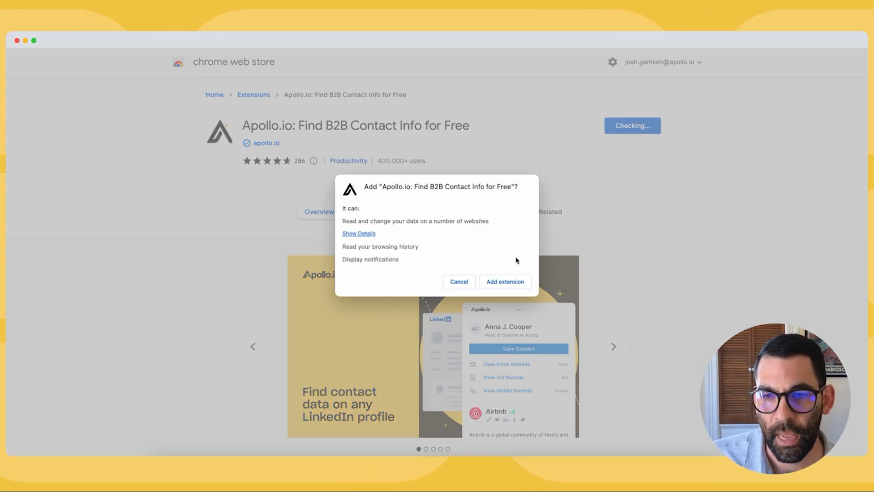
pyautogui.click(504, 281)
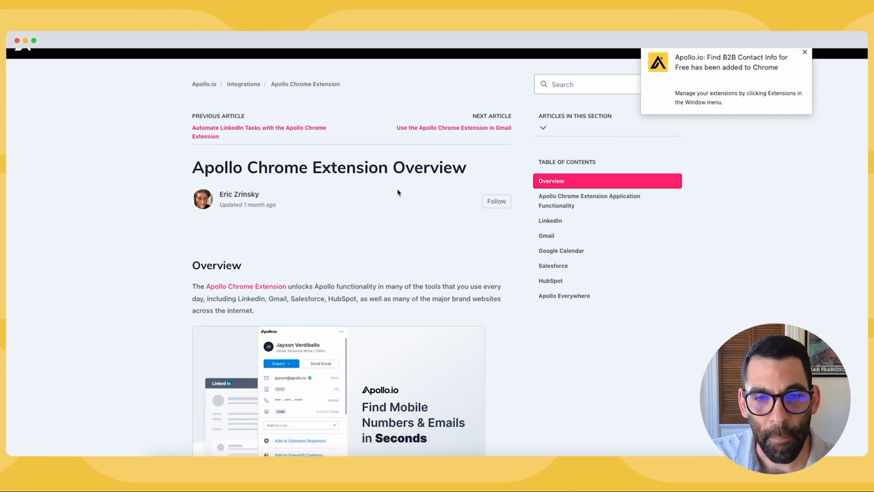
pyautogui.scroll(-3)
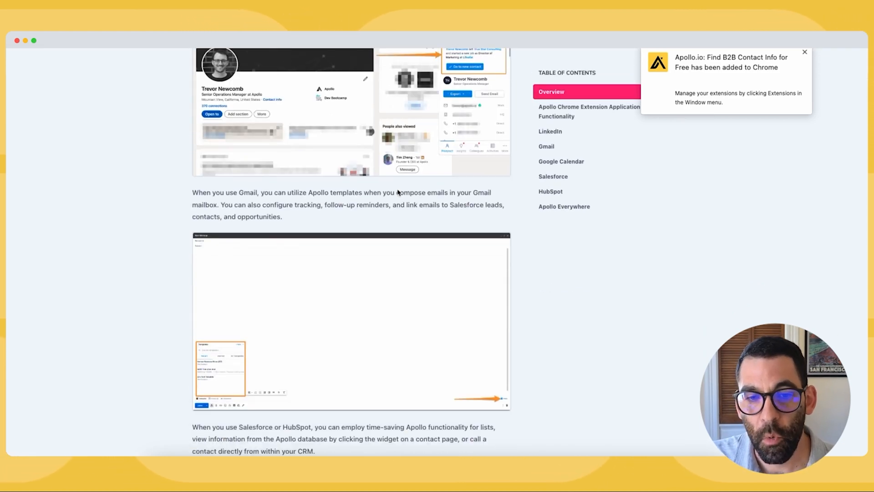
pyautogui.scroll(-3)
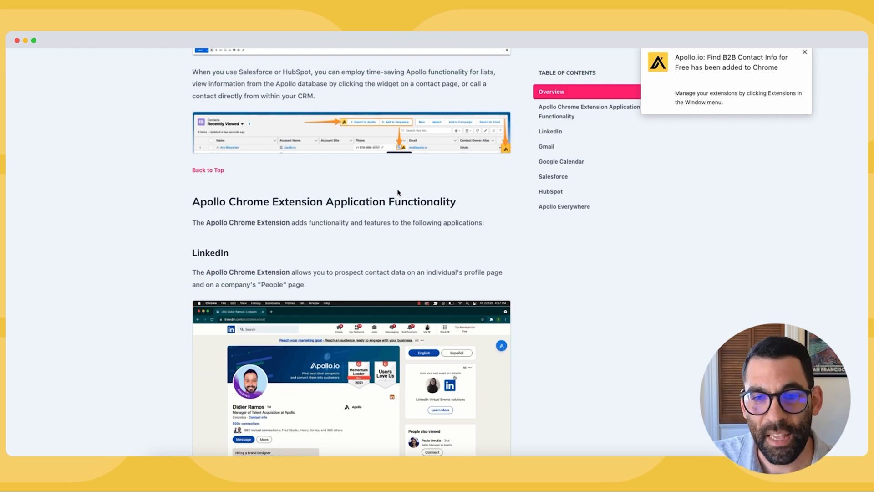
pyautogui.scroll(-3)
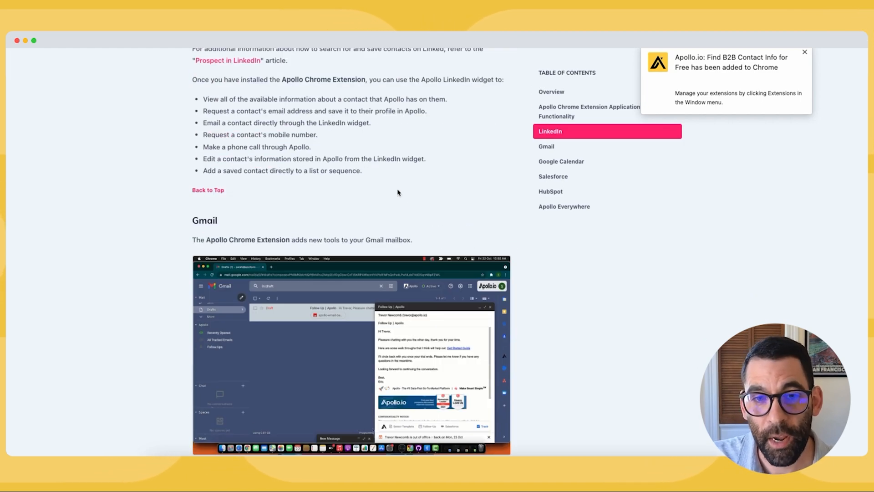
pyautogui.scroll(-3)
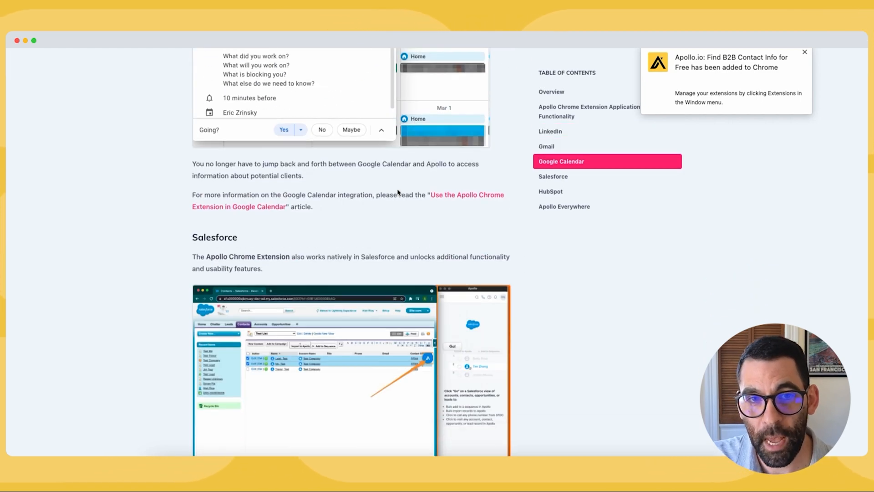
pyautogui.scroll(-3)
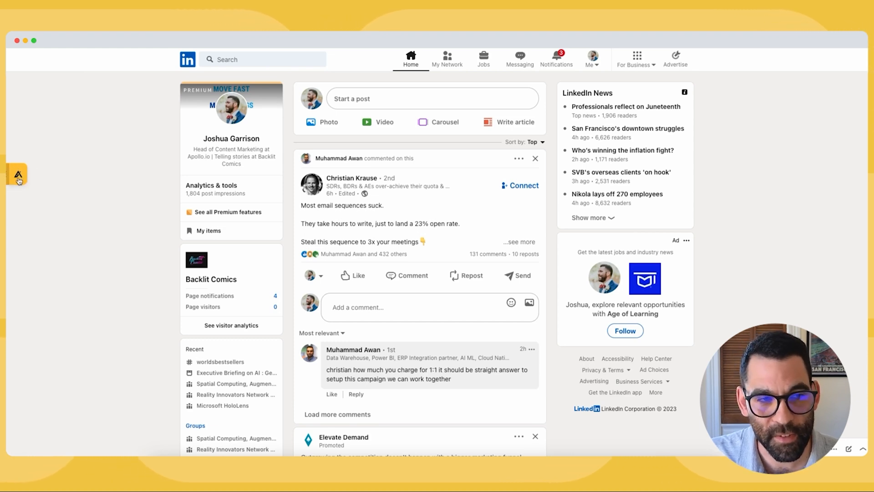
# Open the Apollo sidebar on LinkedIn and focus the LinkedIn search bar.
pyautogui.click(17, 175)
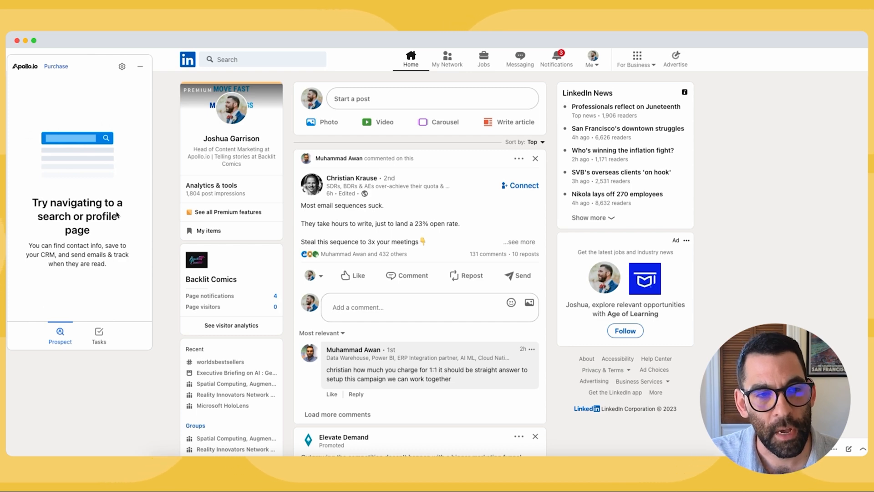
pyautogui.click(262, 59)
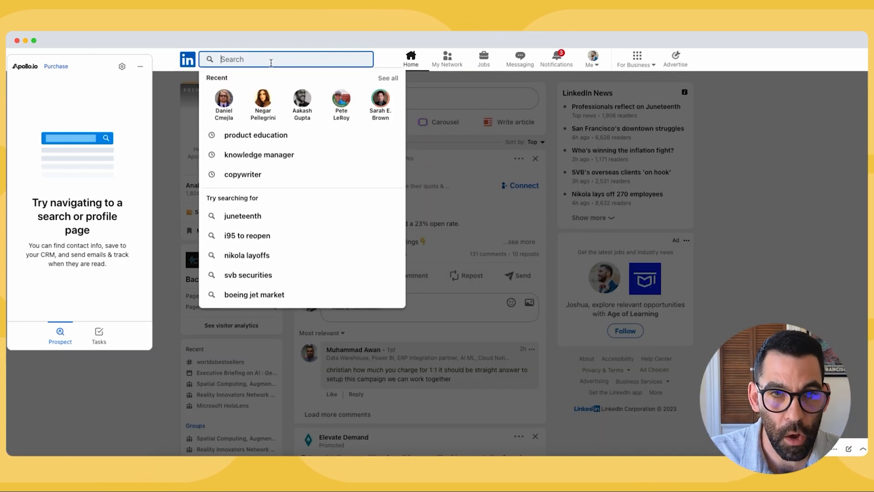
pyautogui.write('daniel cmejla')
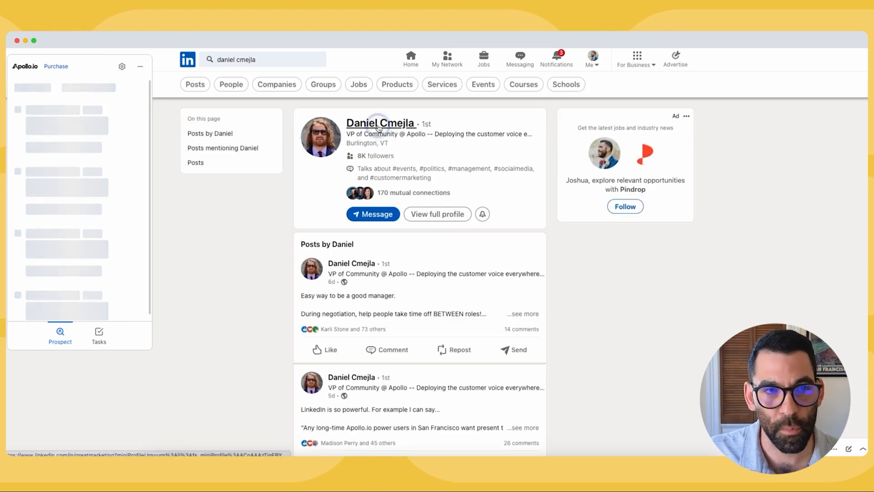
pyautogui.click(380, 124)
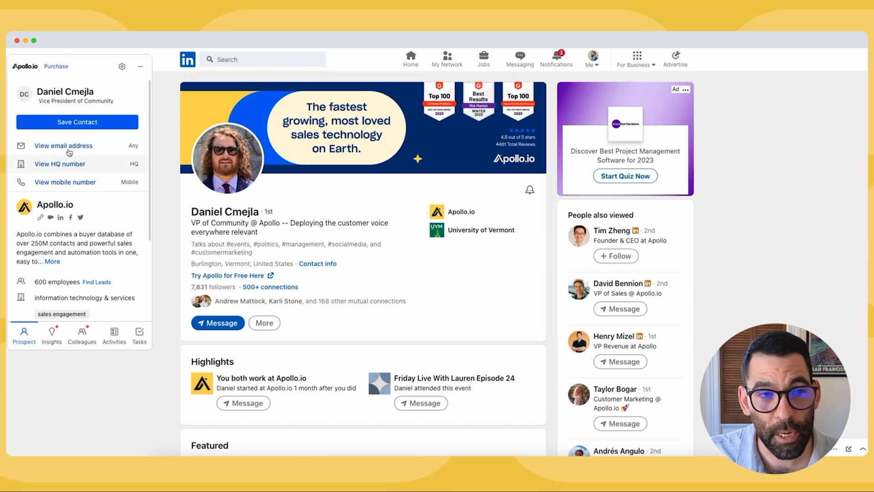
pyautogui.scroll(-3)
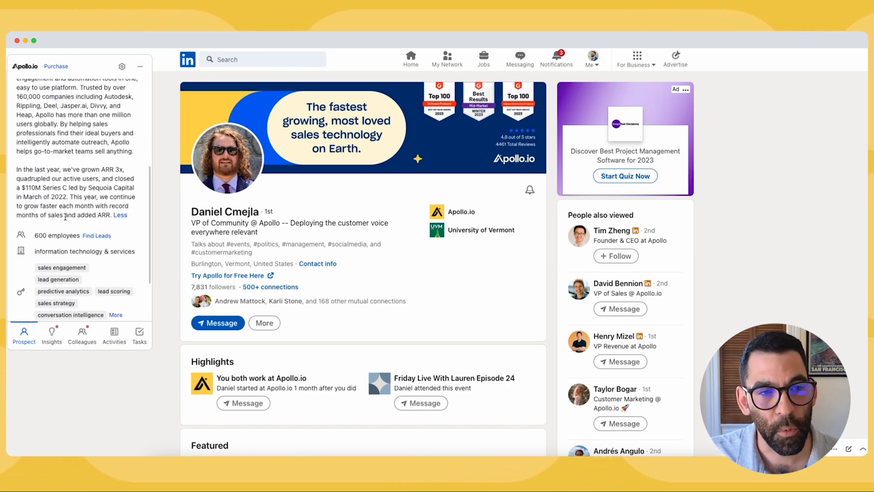
pyautogui.scroll(-3)
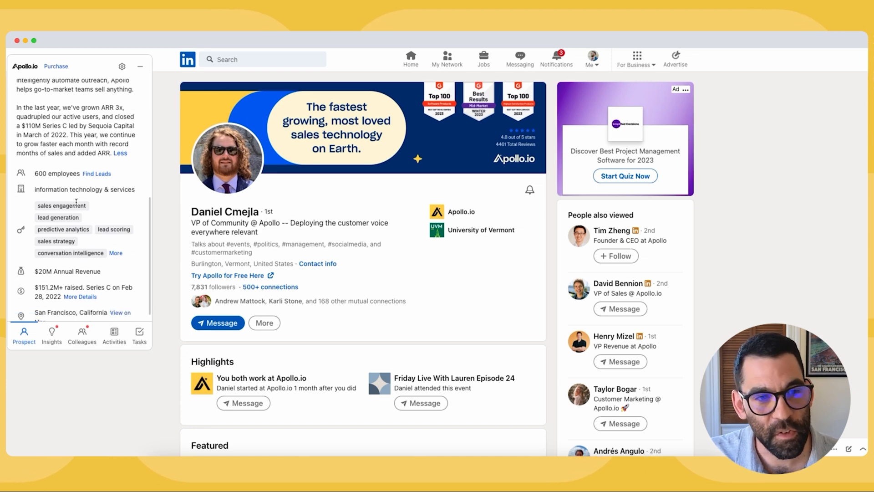
pyautogui.scroll(-3)
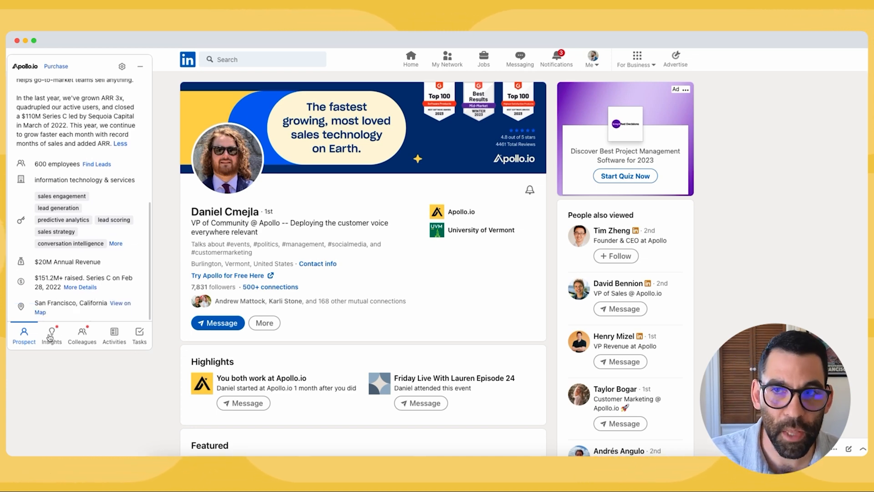
# View Apollo.io's technology, funding and hiring insights in the Apollo sidebar.
pyautogui.click(51, 334)
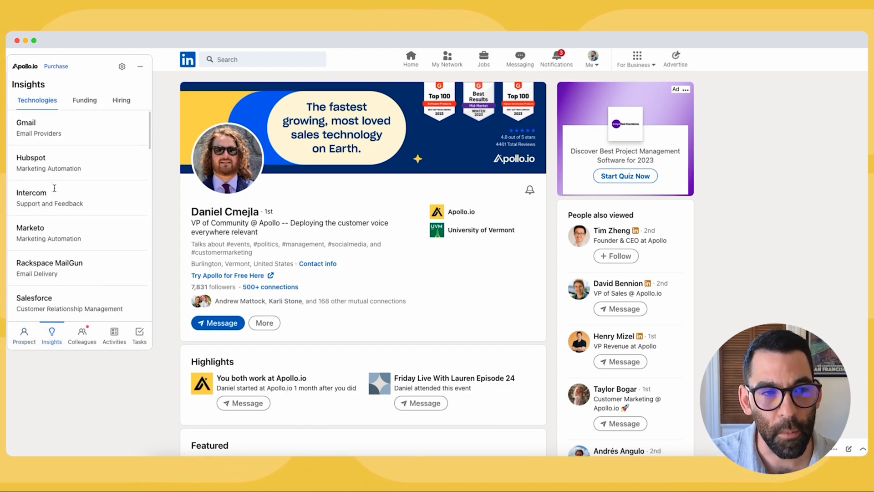
pyautogui.click(85, 100)
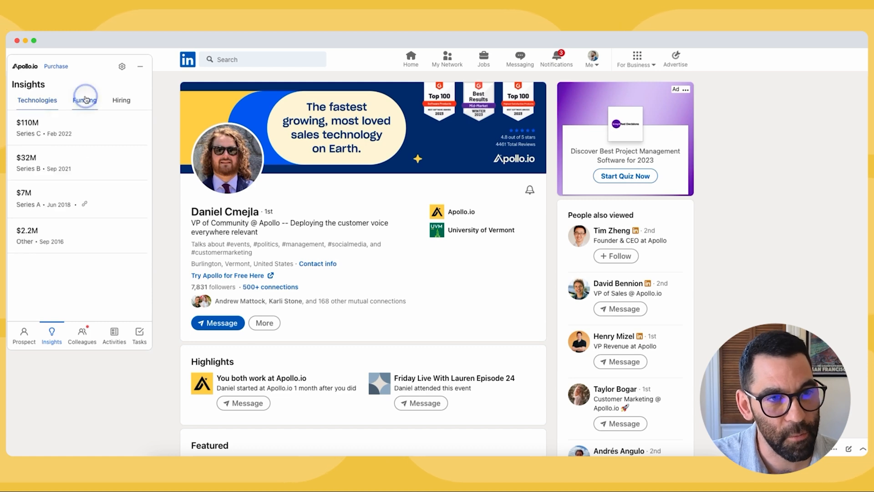
pyautogui.click(121, 100)
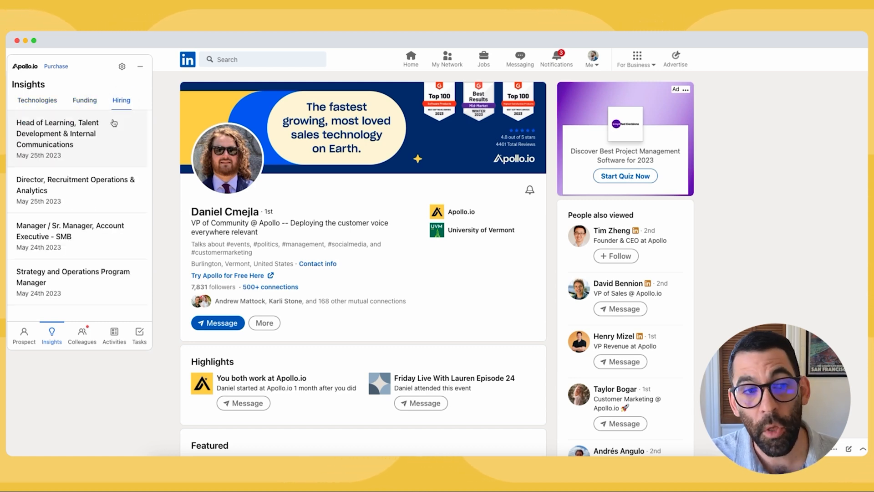
pyautogui.click(81, 334)
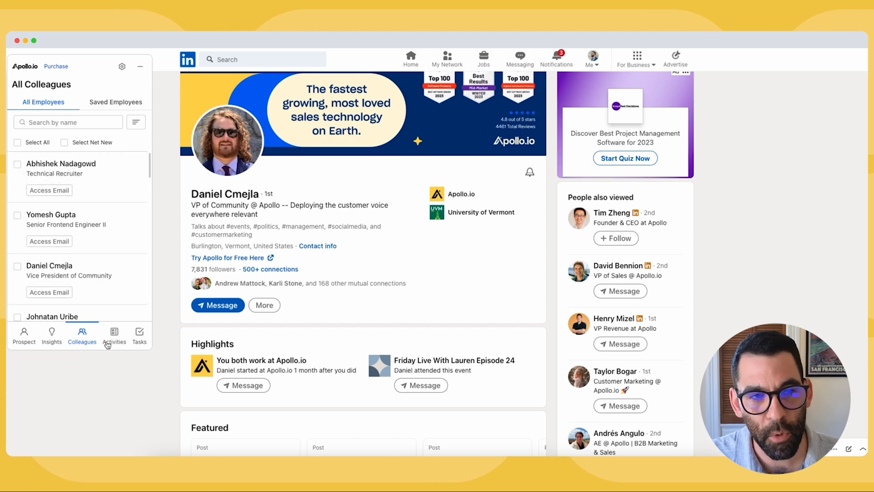
pyautogui.click(114, 335)
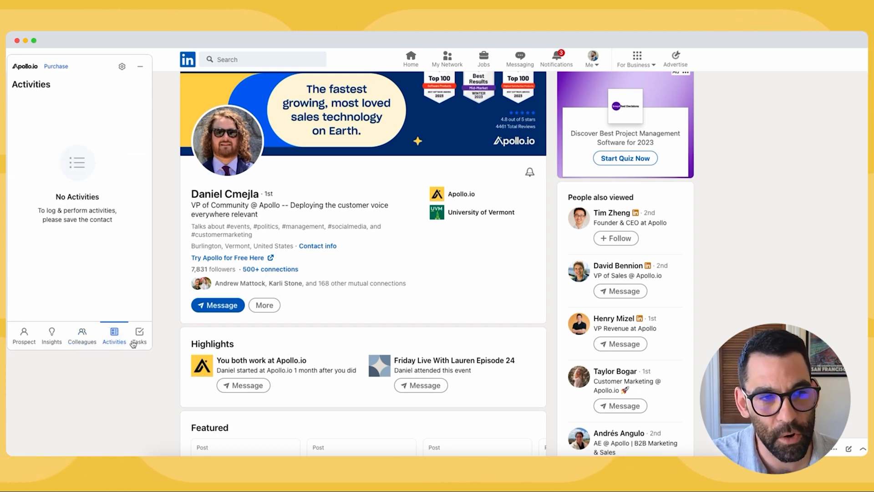
pyautogui.click(139, 334)
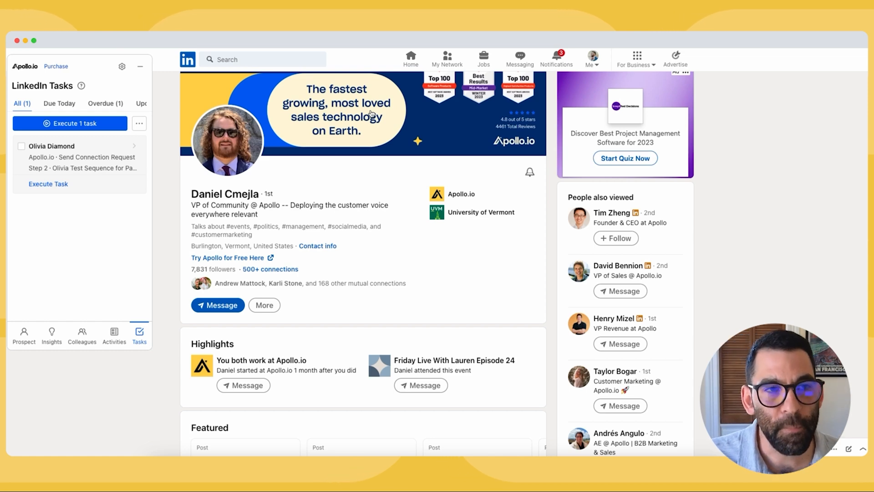
pyautogui.click(411, 59)
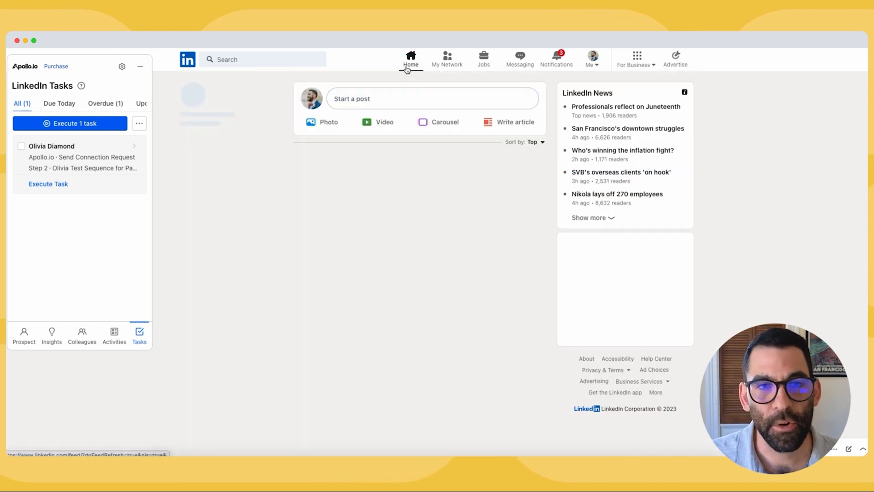
# Navigate the browser to the oracle.com homepage.
pyautogui.click(263, 59)
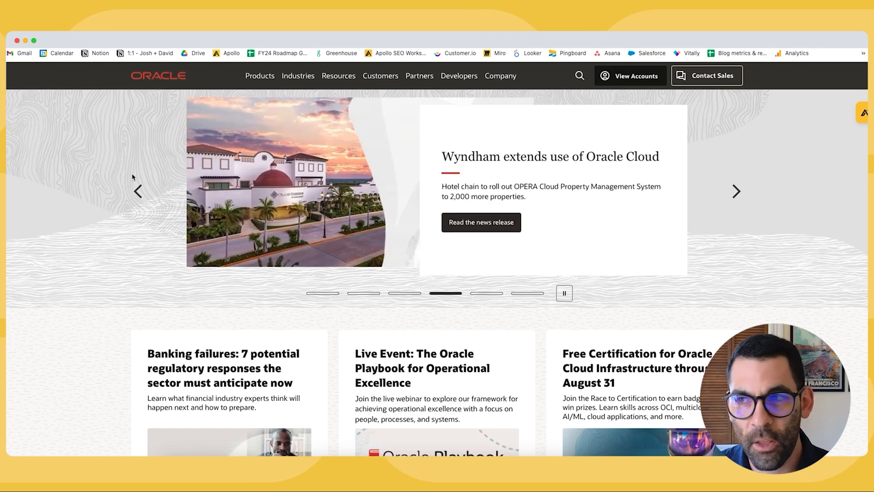
# Confirm Apollo Everywhere is enabled and open Apollo's Oracle employee list.
pyautogui.click(861, 53)
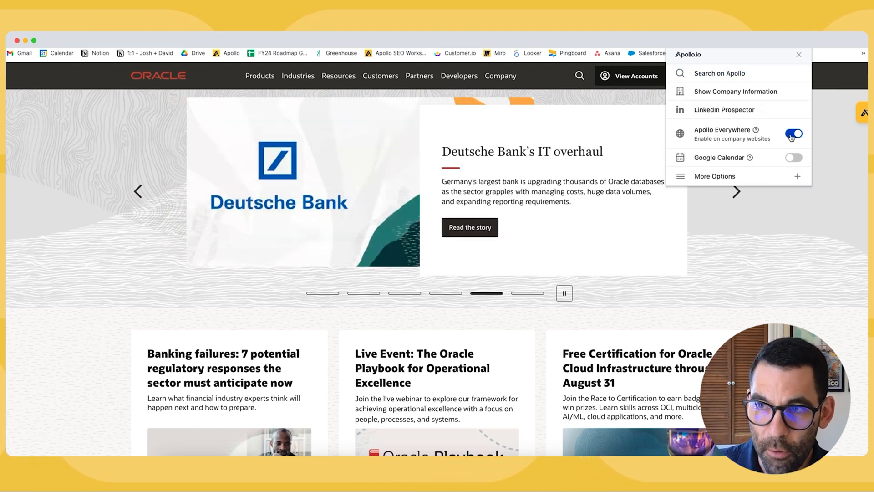
pyautogui.click(798, 54)
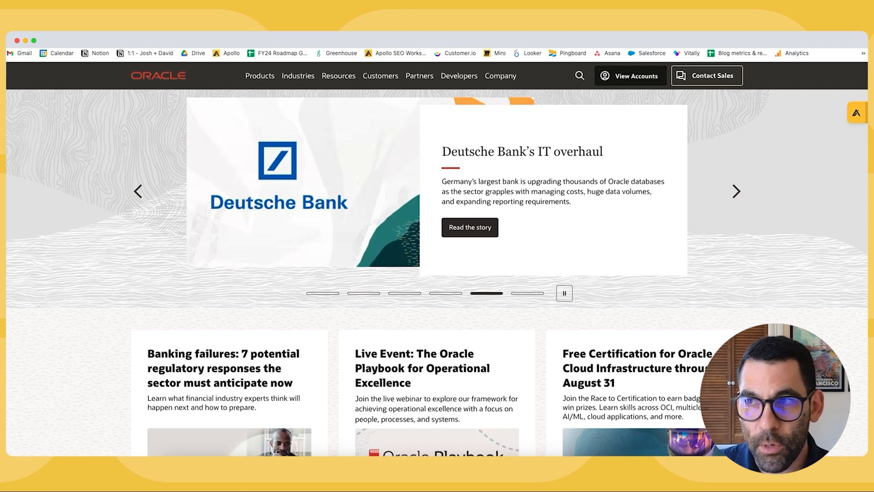
pyautogui.click(858, 112)
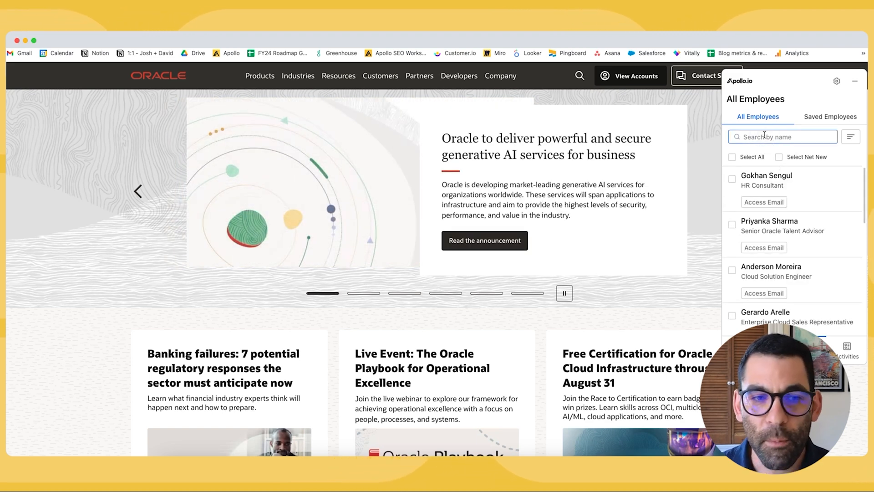
pyautogui.click(564, 292)
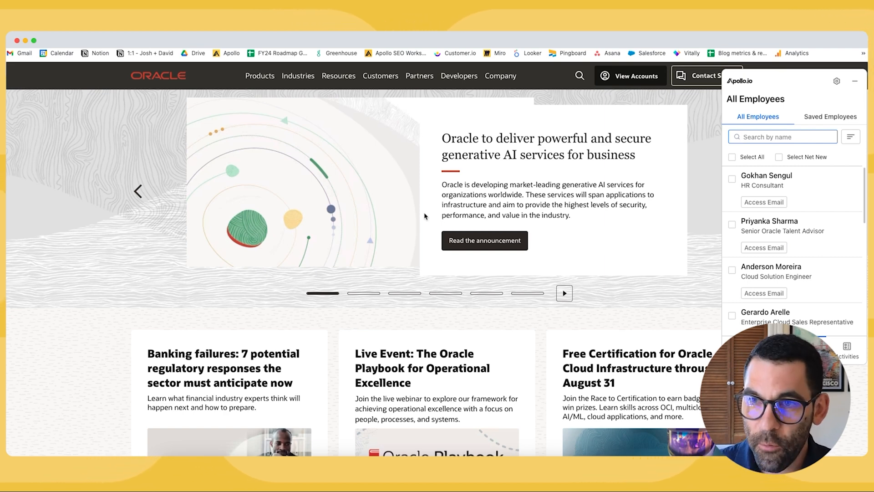
pyautogui.write('v')
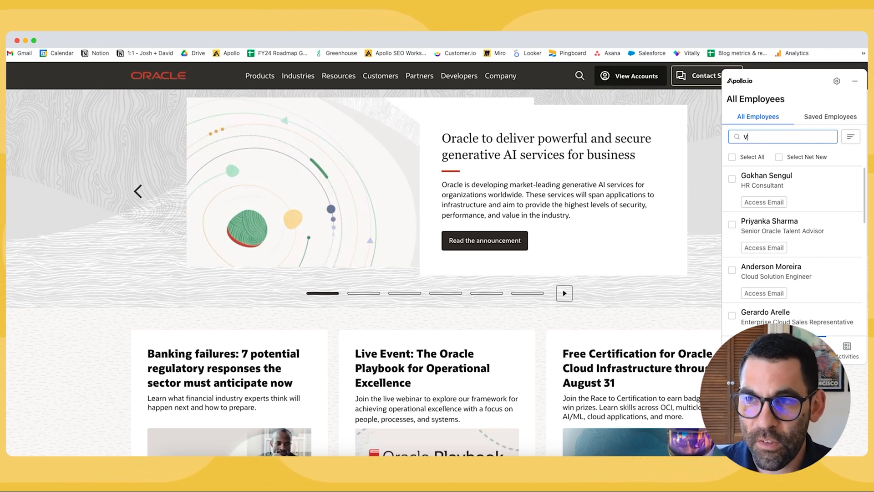
pyautogui.write('P of Marketing')
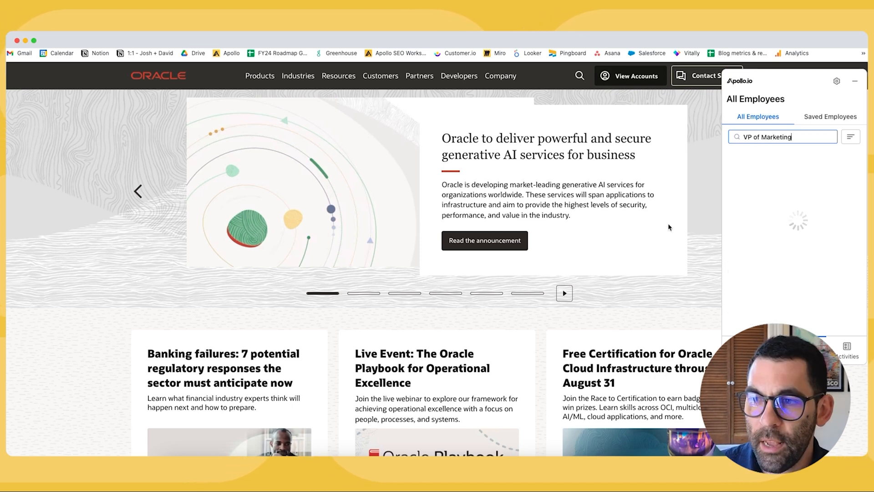
pyautogui.click(154, 72)
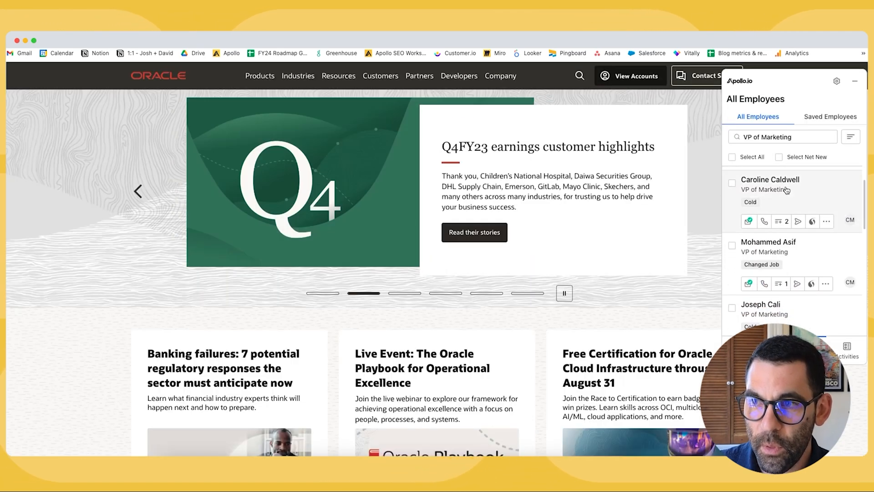
pyautogui.moveTo(797, 221)
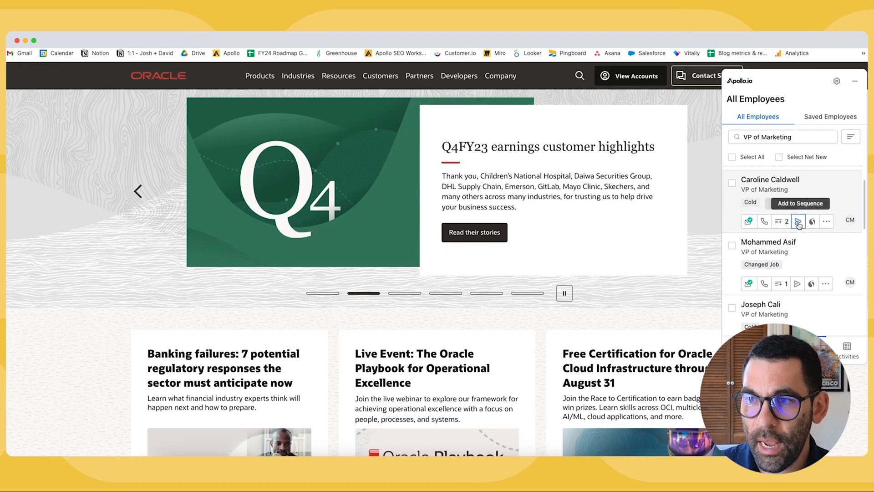
pyautogui.click(800, 204)
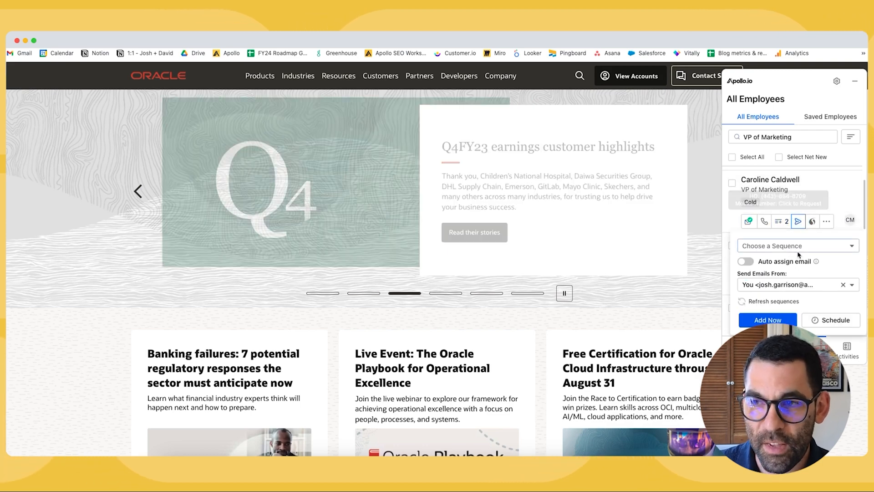